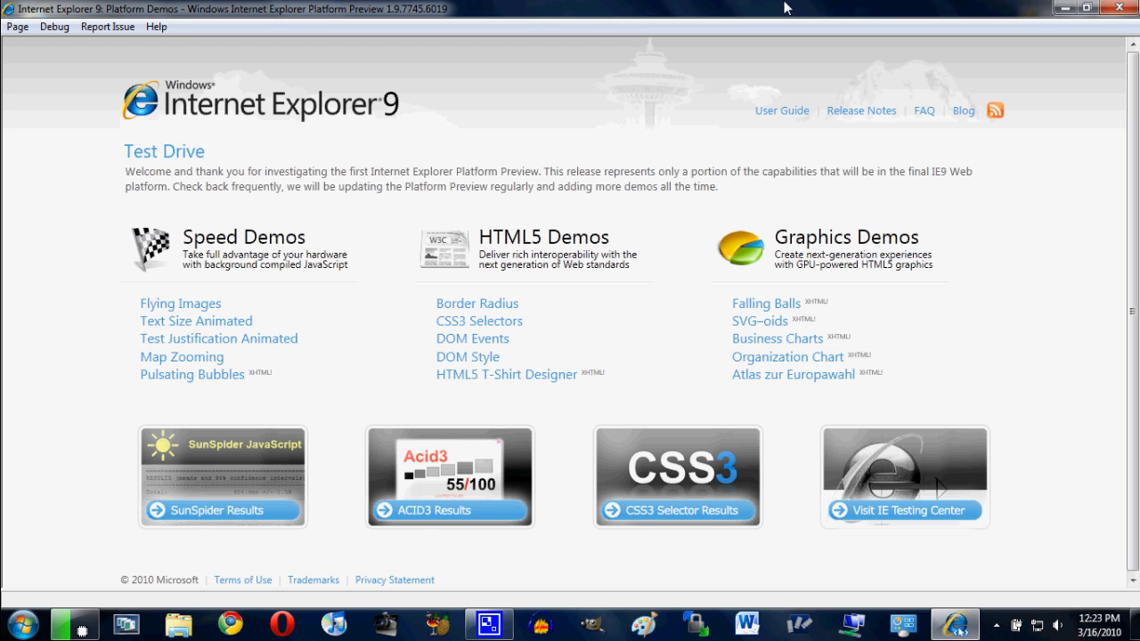
- Open the SunSpider Results tile to view the browser JavaScript benchmark chart
{"action": "left_click", "coordinate": [222, 510]}
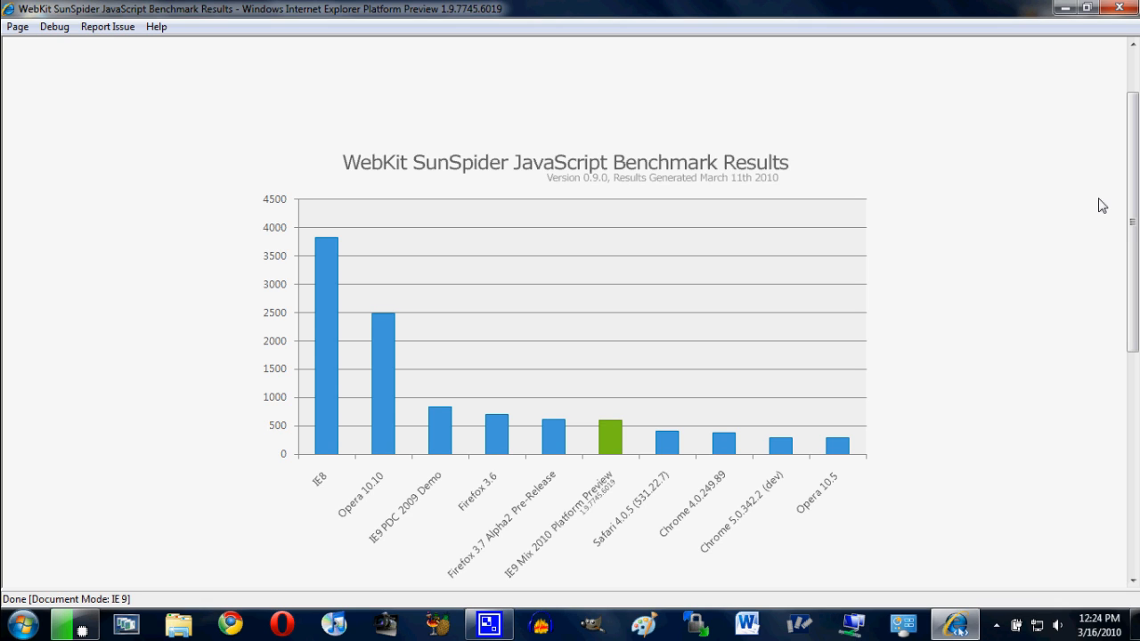
{"action": "mouse_move", "coordinate": [985, 191]}
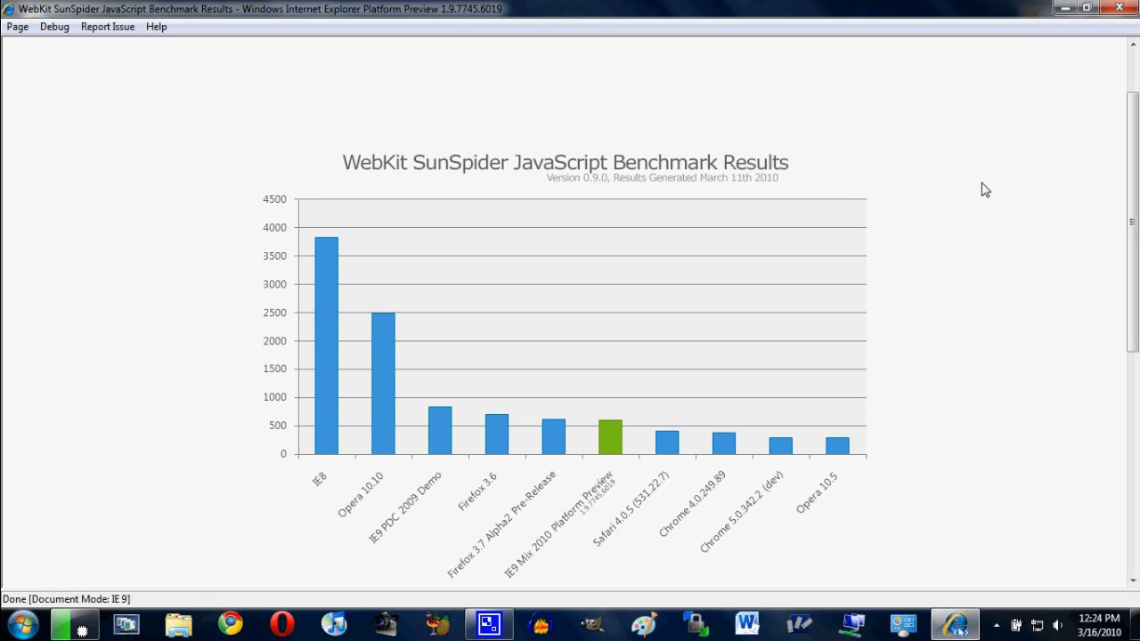
{"action": "mouse_move", "coordinate": [987, 246]}
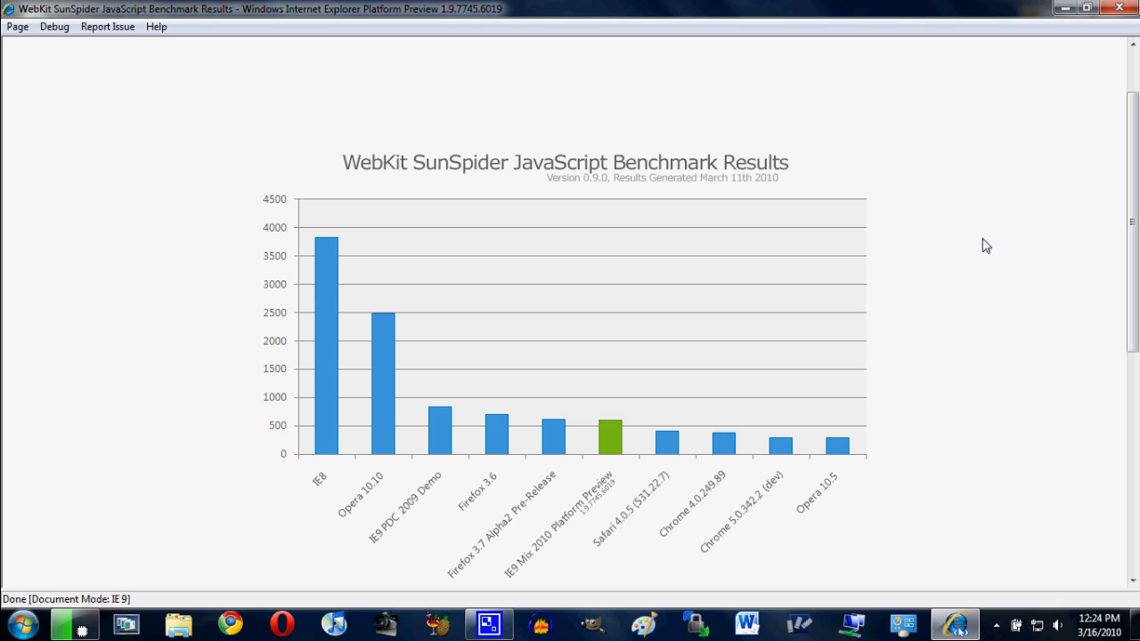
{"action": "mouse_move", "coordinate": [982, 255]}
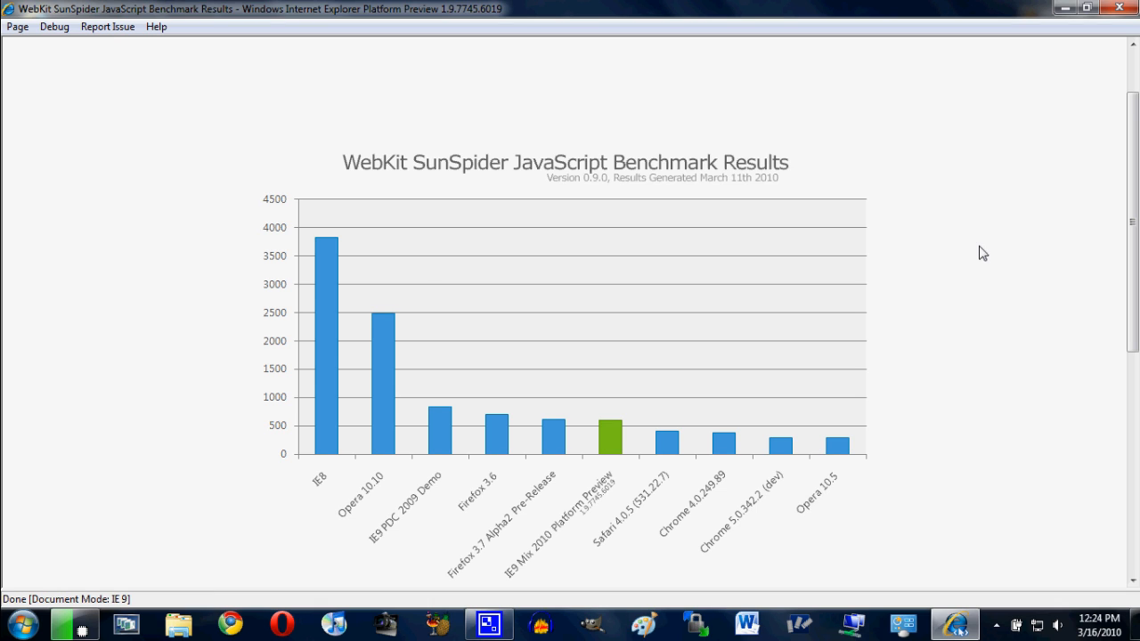
{"action": "mouse_move", "coordinate": [327, 253]}
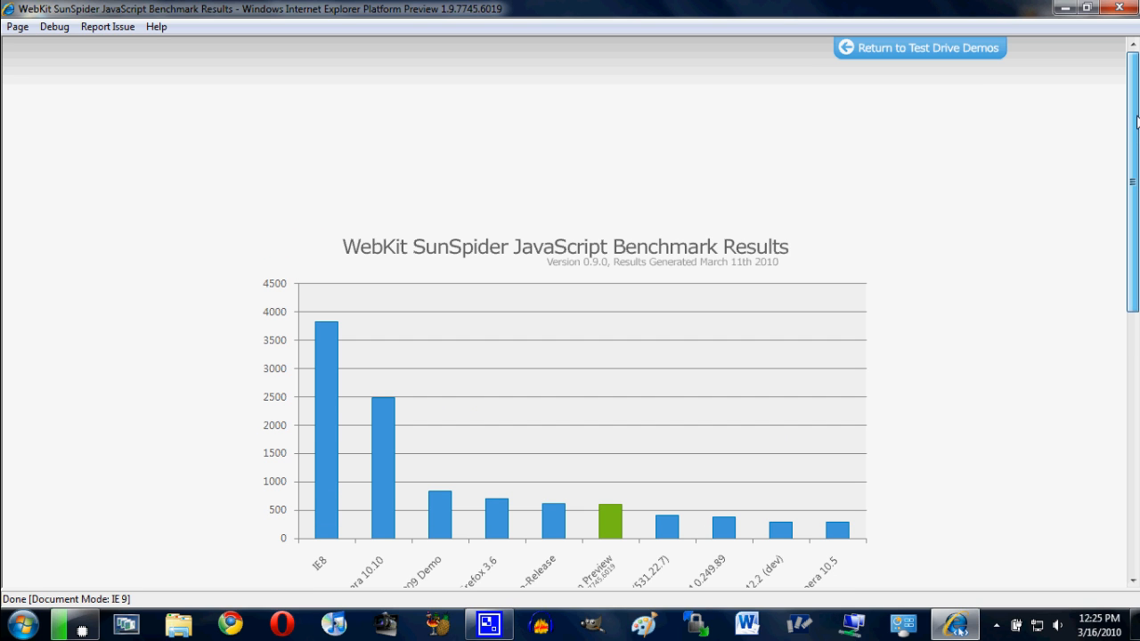
- Review the Acid3 results page scoring 55/100, then return to Test Drive Demos
{"action": "left_click", "coordinate": [928, 47]}
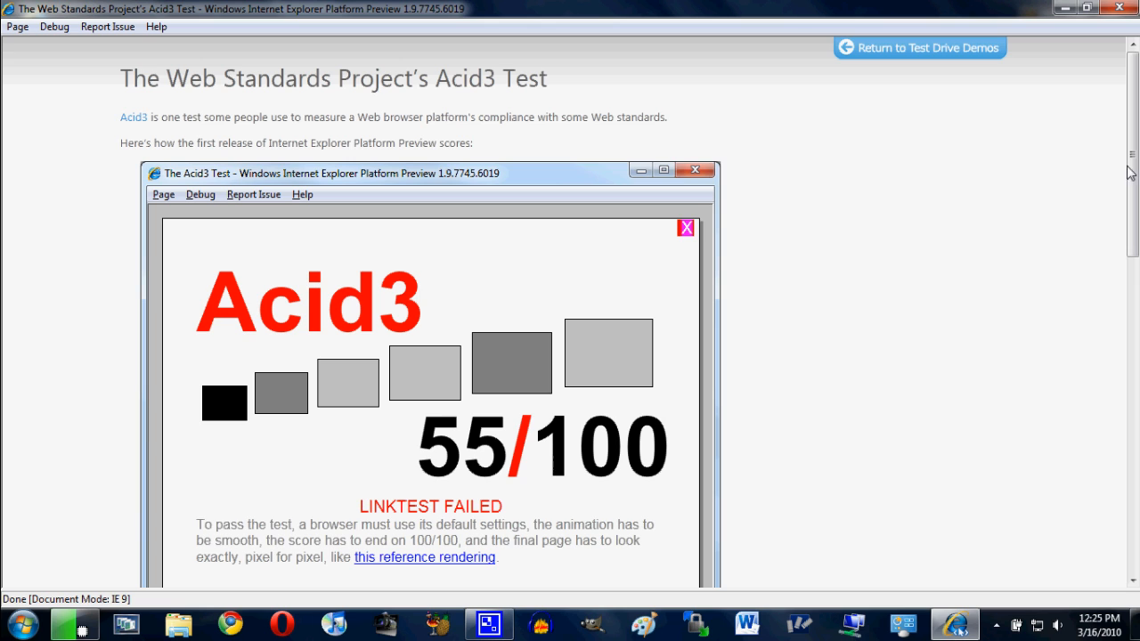
{"action": "scroll", "scroll_direction": "down", "scroll_amount": 3}
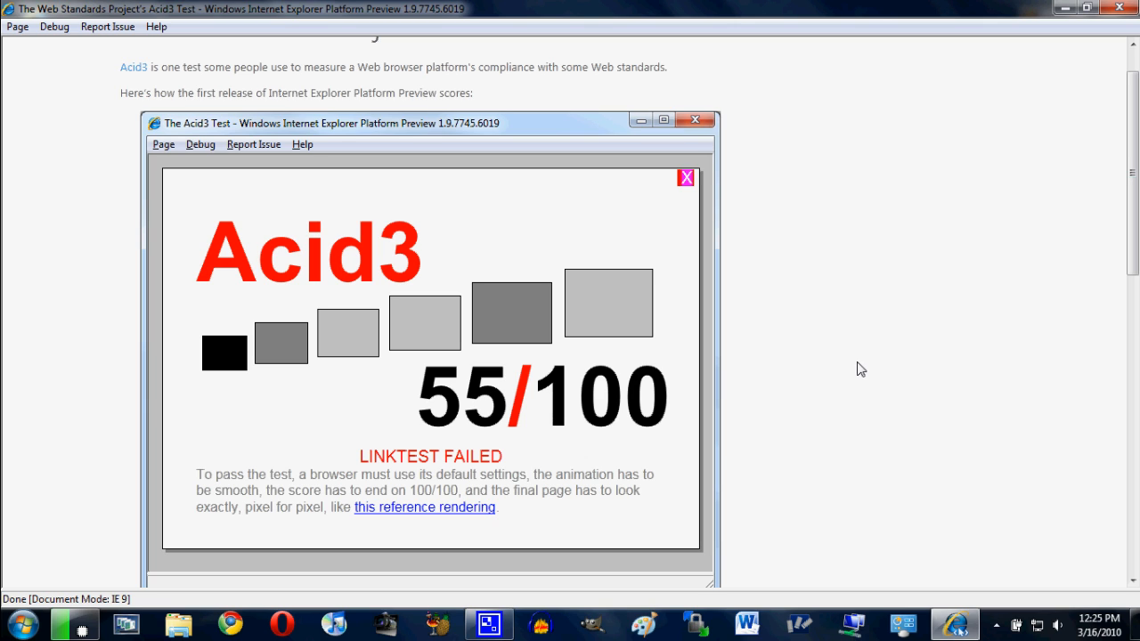
{"action": "mouse_move", "coordinate": [974, 325]}
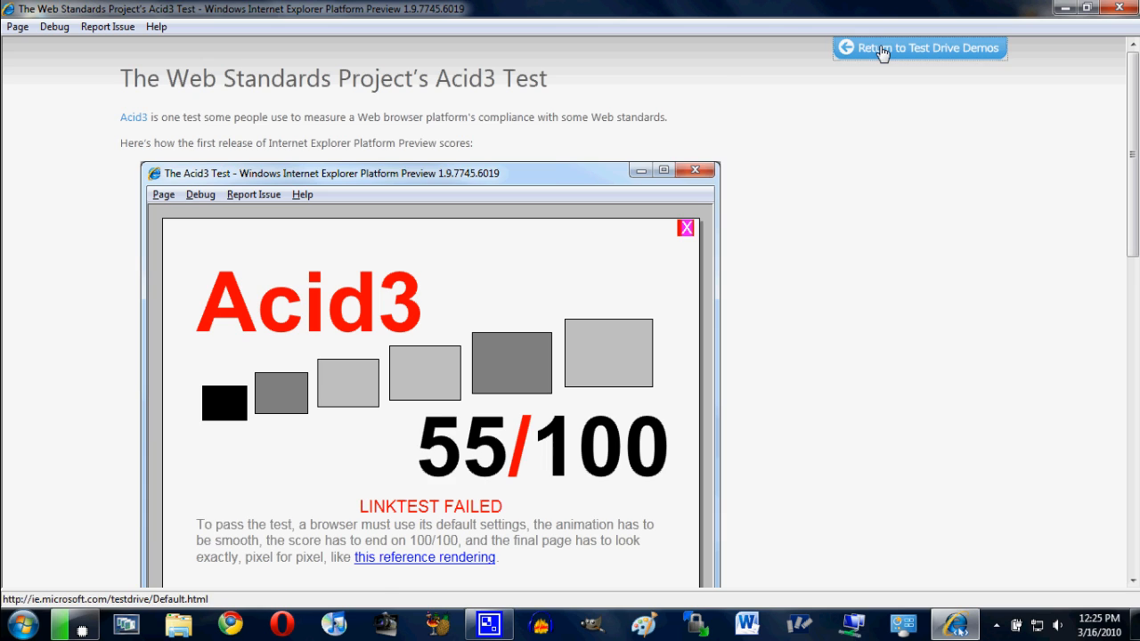
{"action": "left_click", "coordinate": [926, 48]}
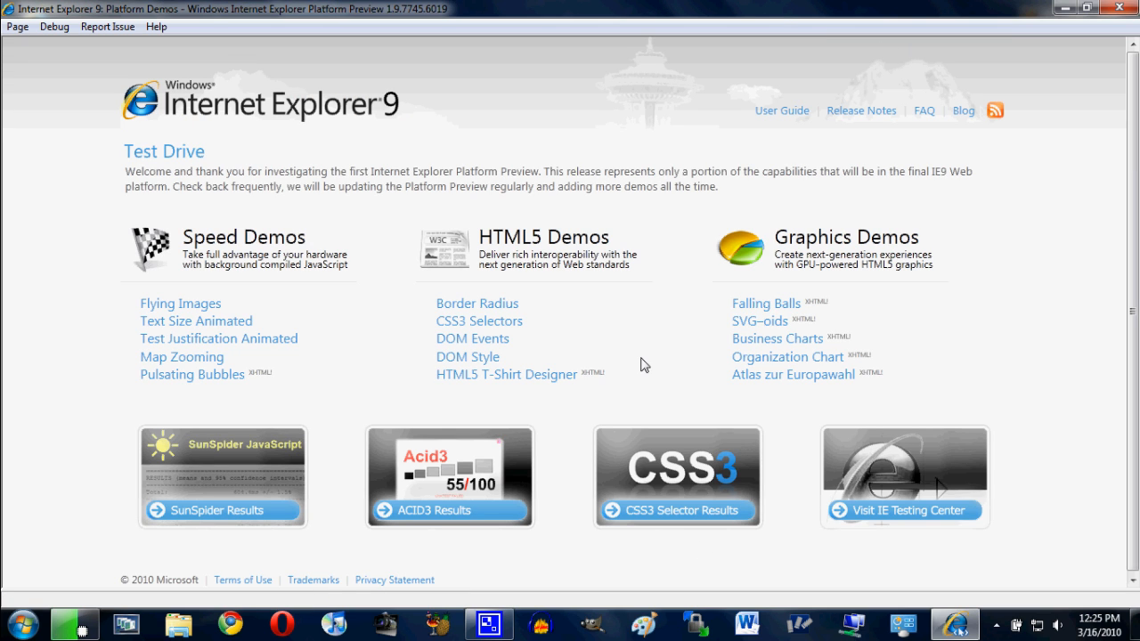
{"action": "mouse_move", "coordinate": [659, 414]}
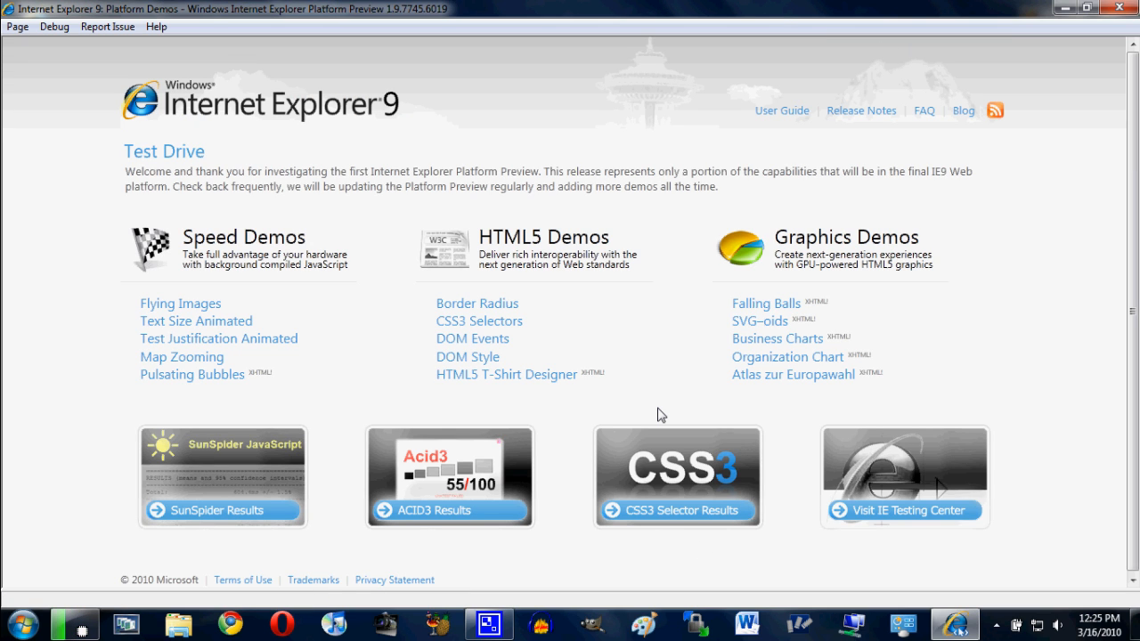
{"action": "mouse_move", "coordinate": [693, 400]}
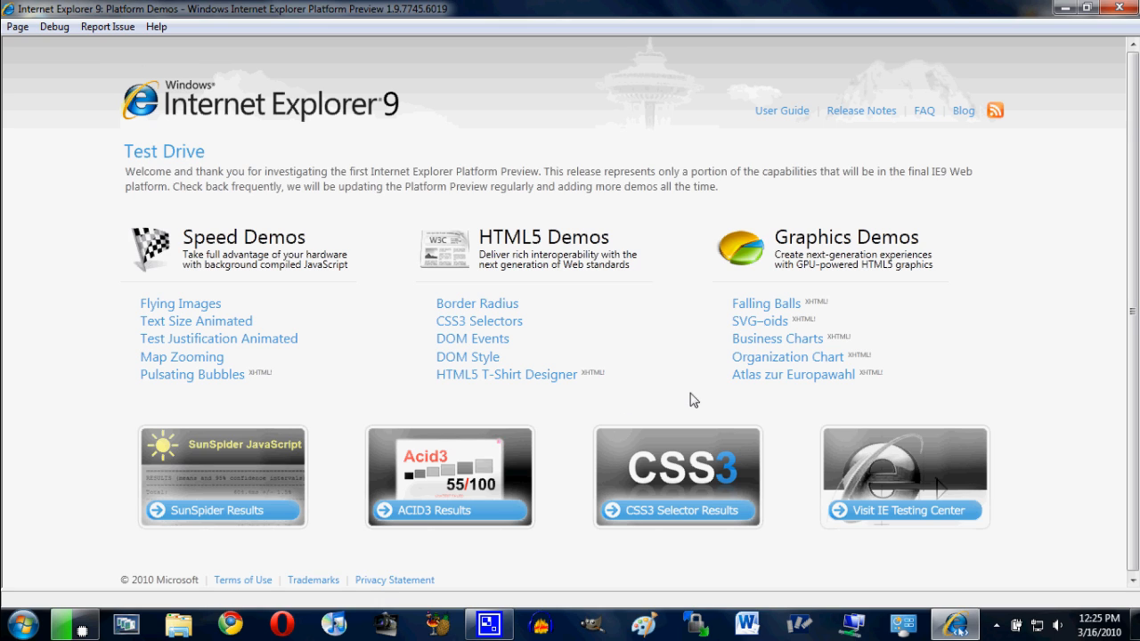
{"action": "mouse_move", "coordinate": [339, 220]}
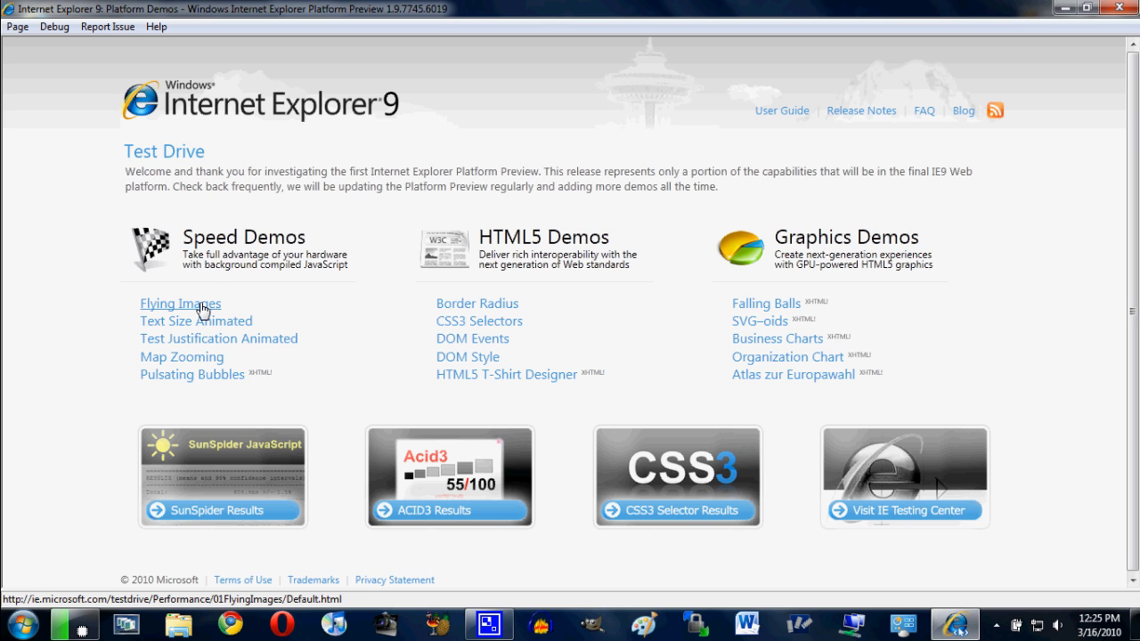
- Run the Flying Images speed demo and switch it to the Mix Photo image set
{"action": "left_click", "coordinate": [180, 304]}
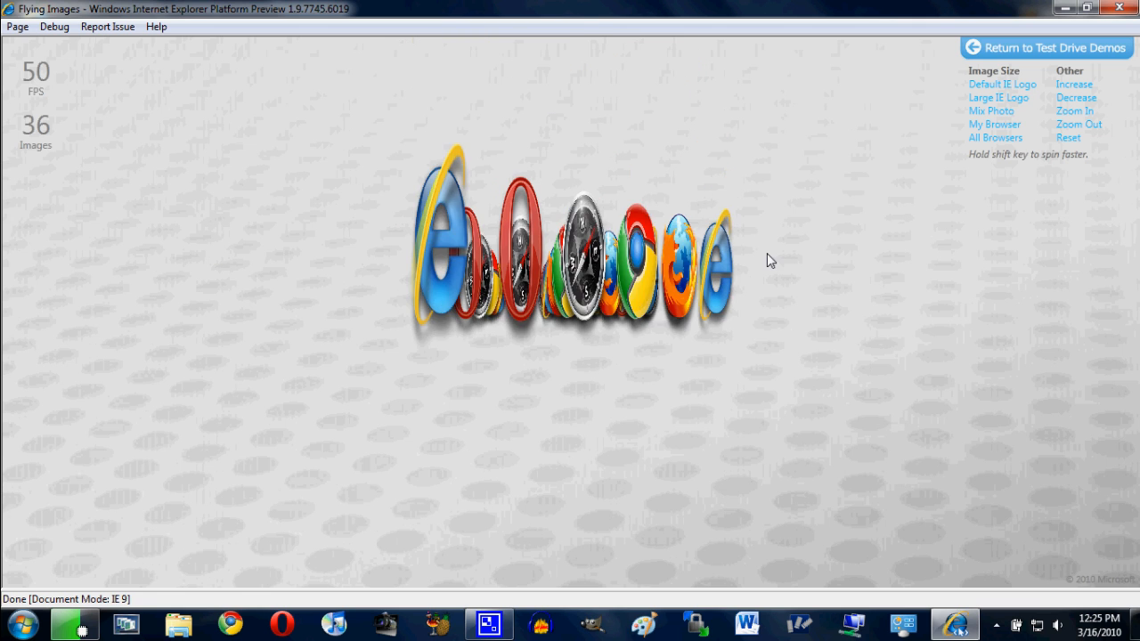
{"action": "mouse_move", "coordinate": [852, 222]}
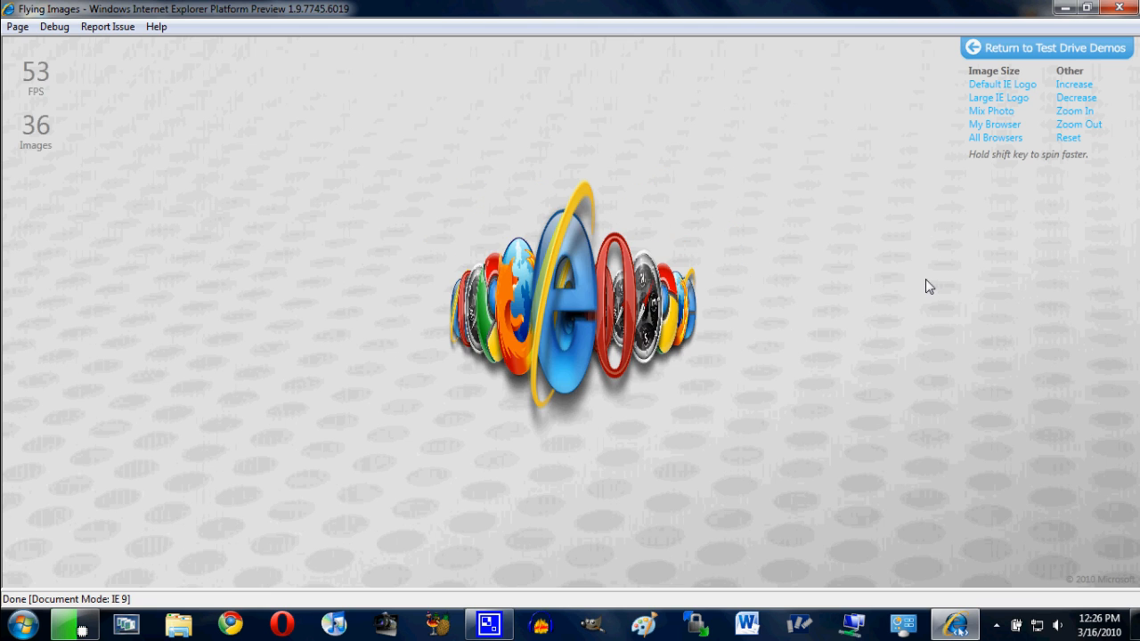
{"action": "left_click", "coordinate": [994, 124]}
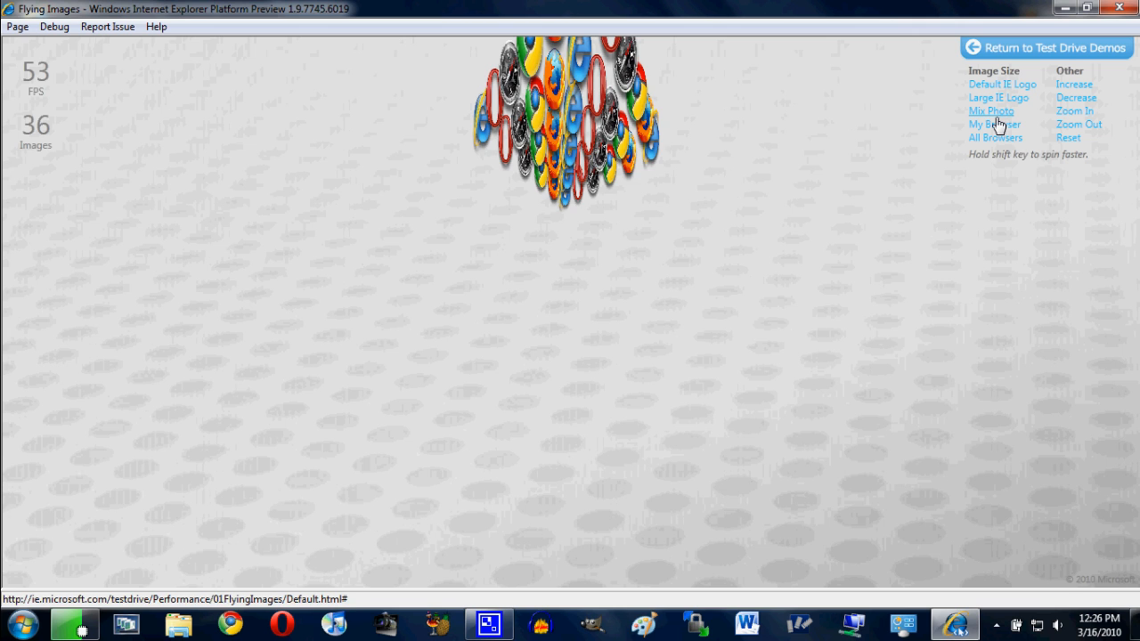
{"action": "left_click", "coordinate": [1074, 83]}
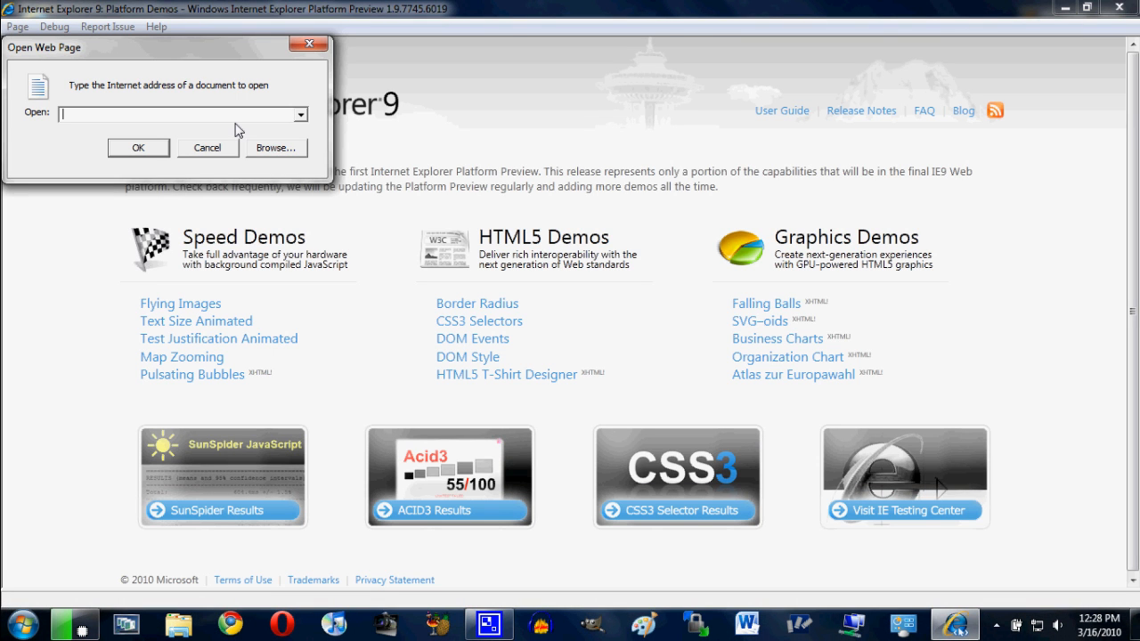
- Enter gizmodo.com in the Open Web Page dialog and load the site
{"action": "type", "text": "g"}
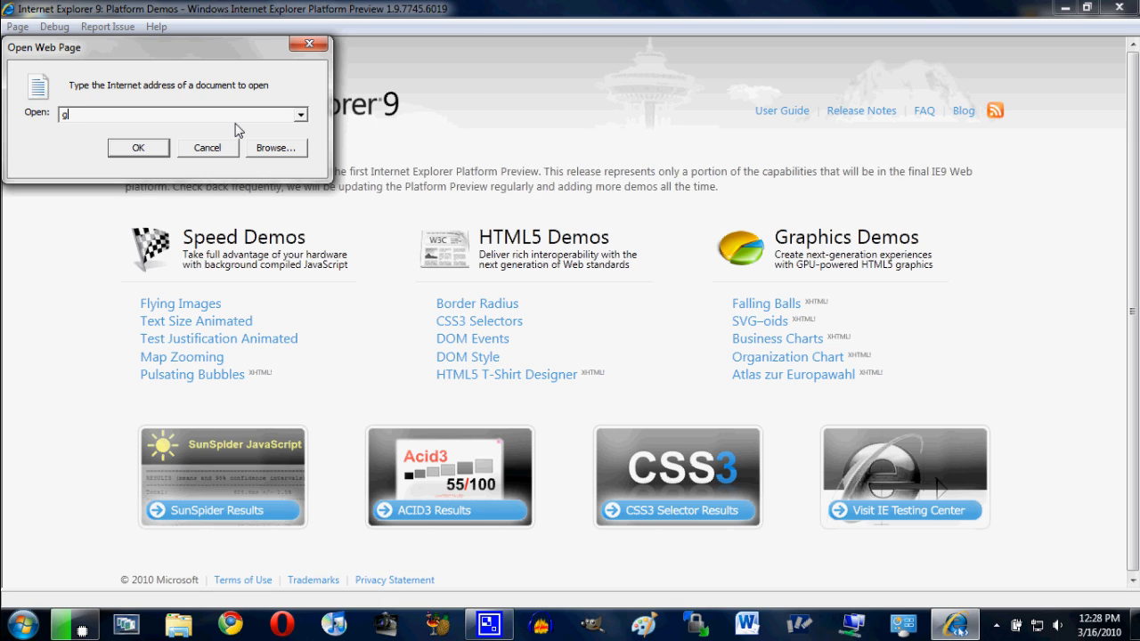
{"action": "type", "text": "izmodo.com"}
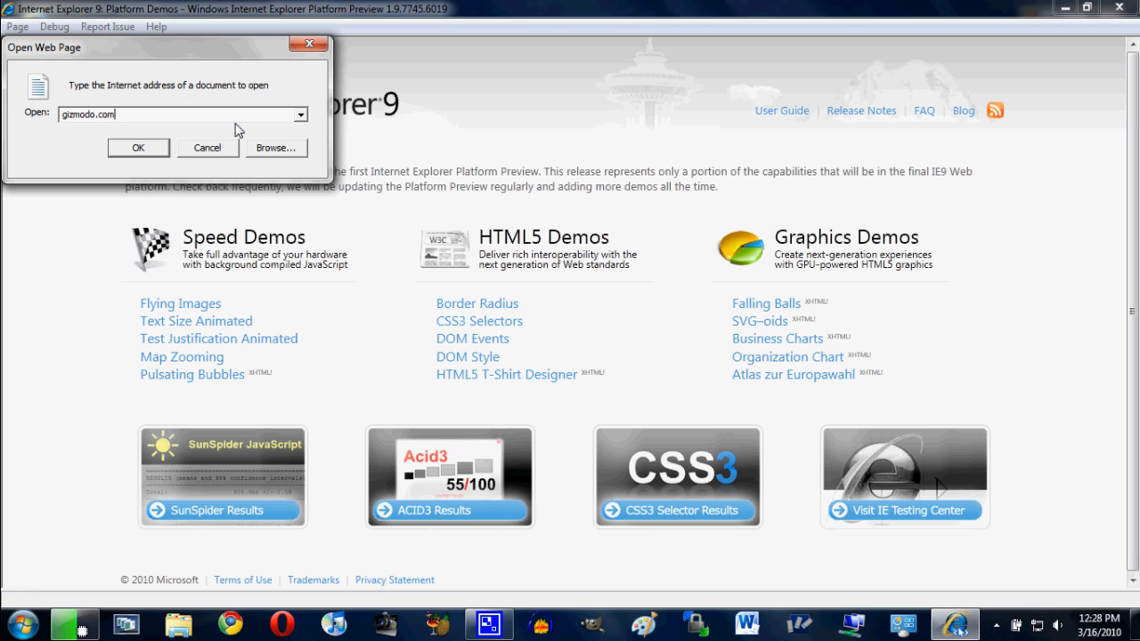
{"action": "left_click", "coordinate": [138, 148]}
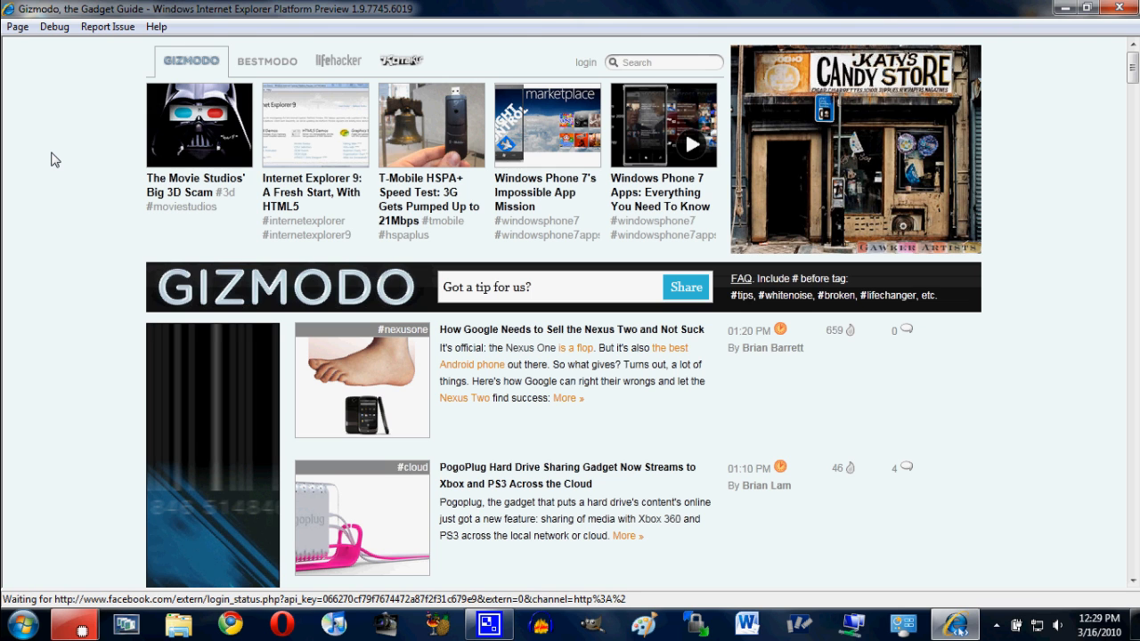
- Scroll down through Gizmodo's article list and back toward the top
{"action": "scroll", "scroll_direction": "down", "scroll_amount": 3}
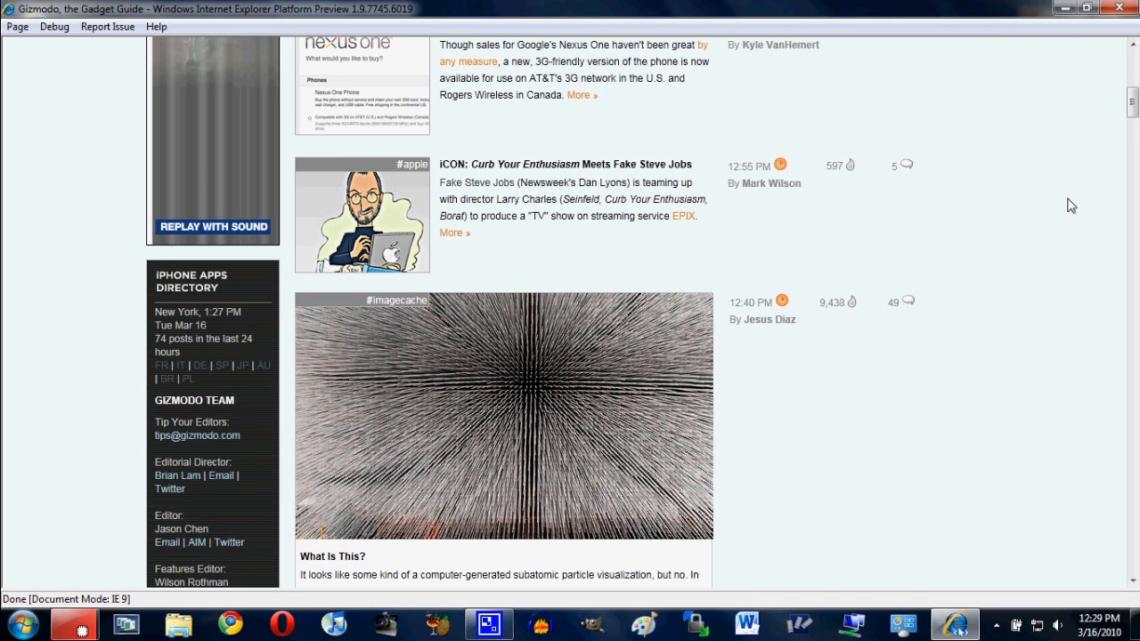
{"action": "scroll", "scroll_direction": "down", "scroll_amount": 3}
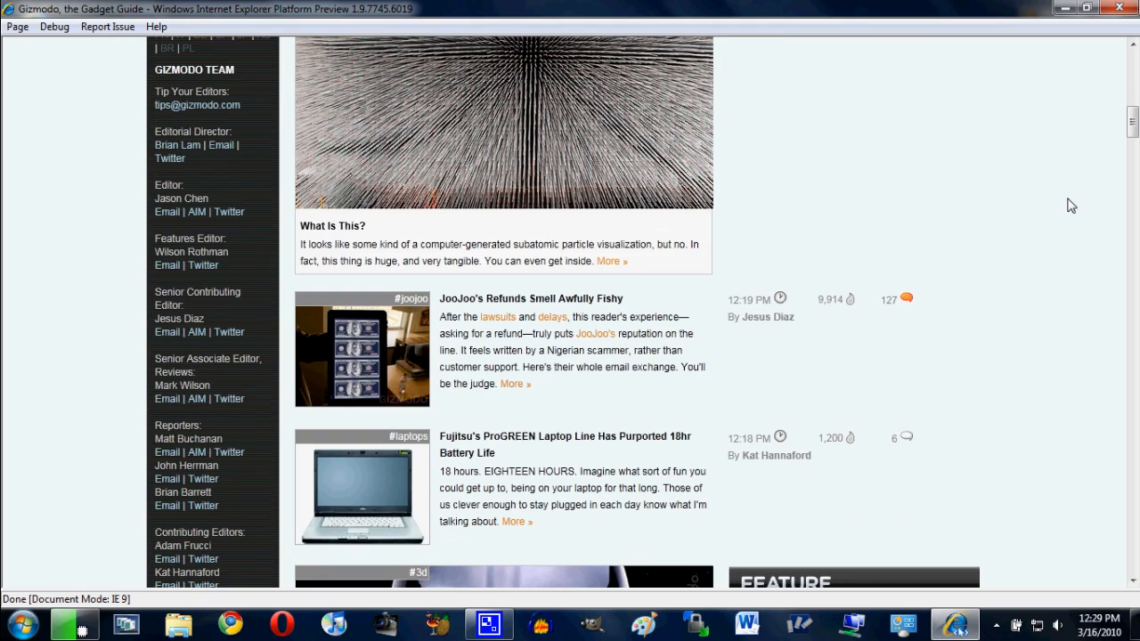
{"action": "scroll", "scroll_direction": "up", "scroll_amount": 3}
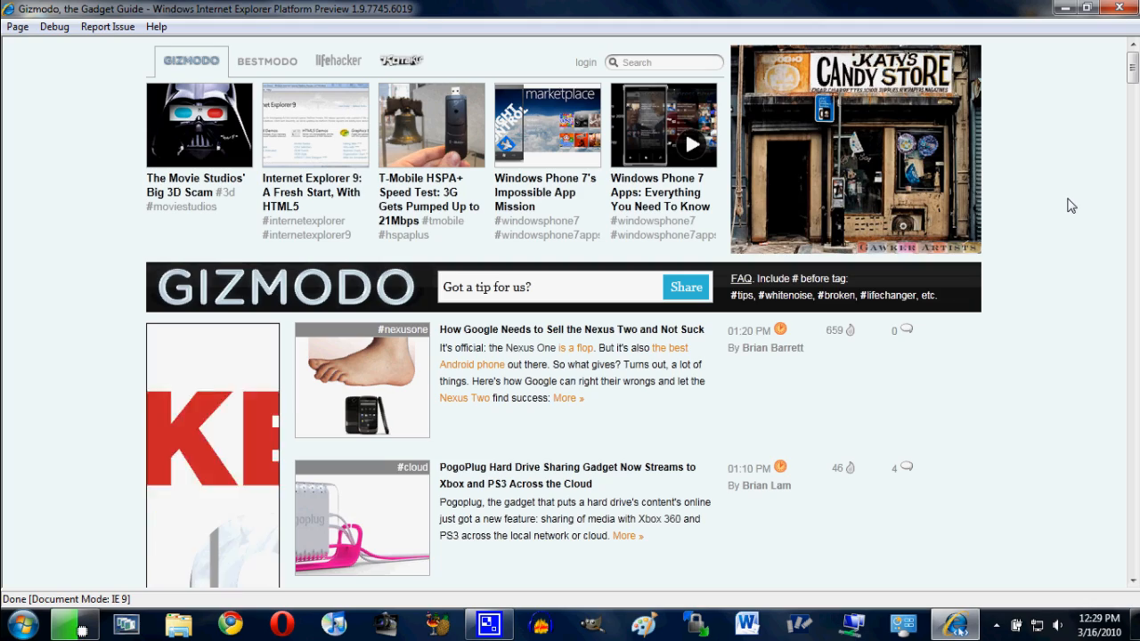
{"action": "scroll", "scroll_direction": "down", "scroll_amount": 3}
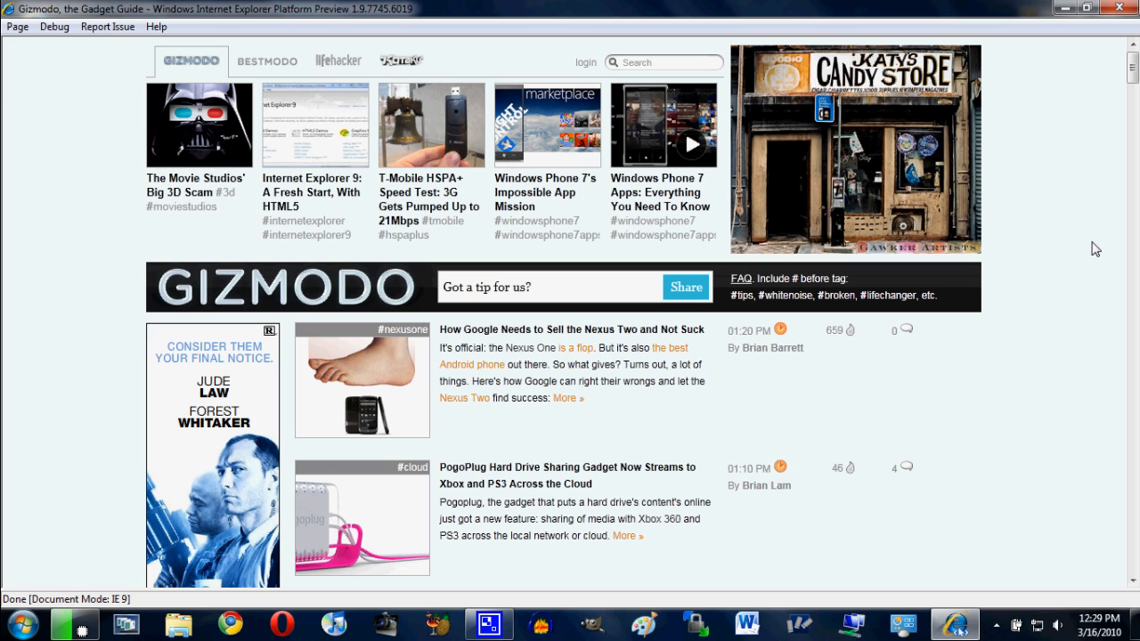
{"action": "mouse_move", "coordinate": [346, 7]}
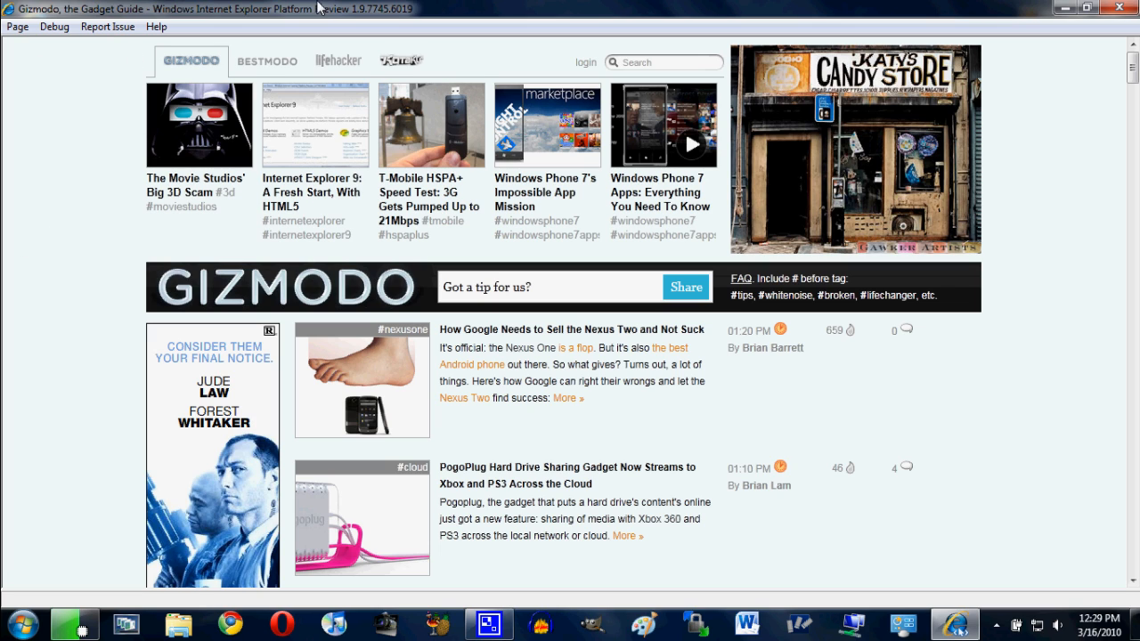
{"action": "mouse_move", "coordinate": [7, 306]}
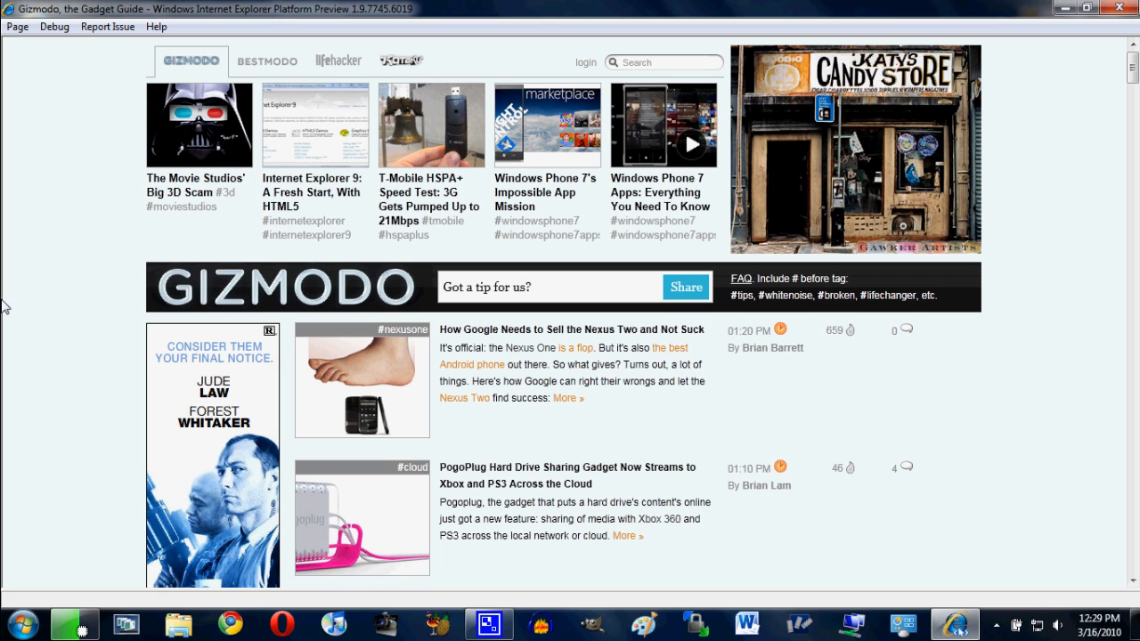
{"action": "mouse_move", "coordinate": [74, 350]}
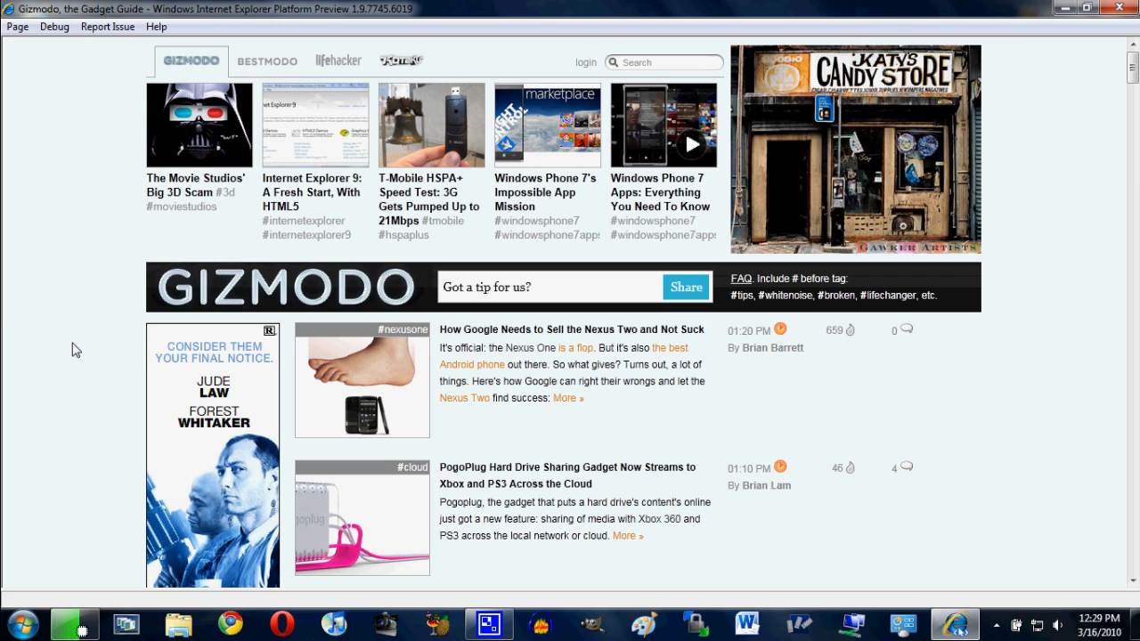
{"action": "scroll", "scroll_direction": "down", "scroll_amount": 3}
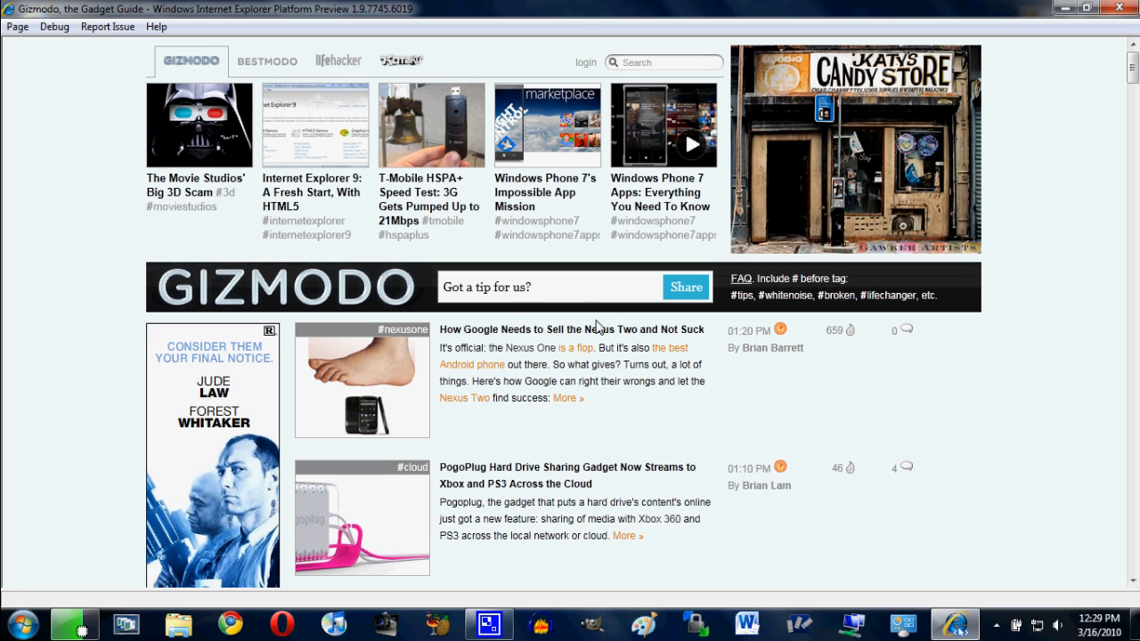
{"action": "mouse_move", "coordinate": [105, 210]}
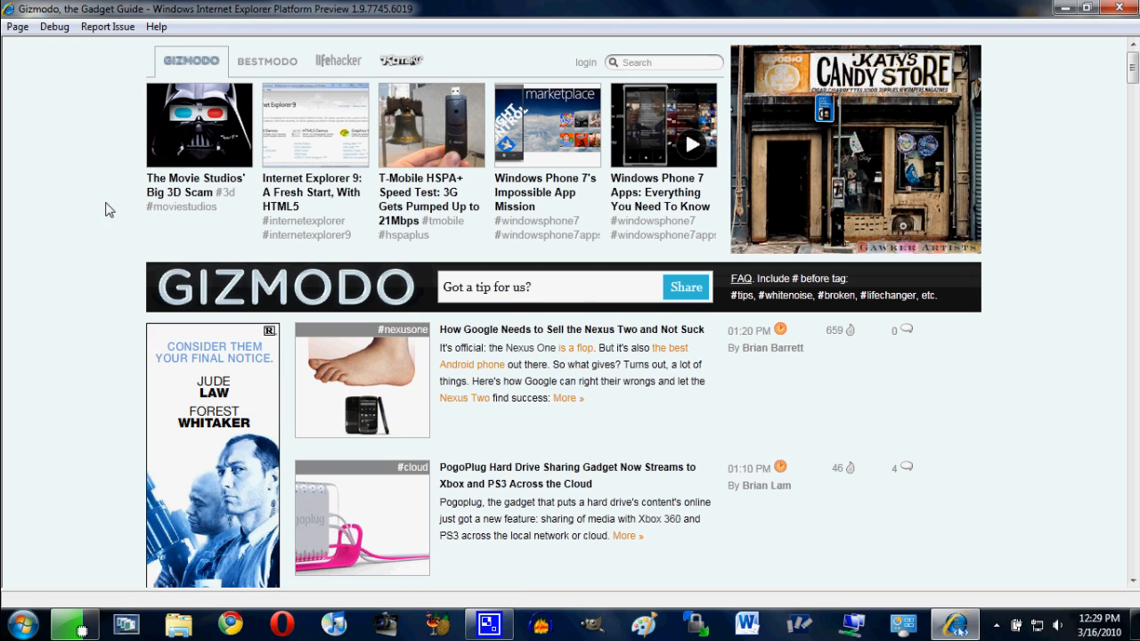
{"action": "mouse_move", "coordinate": [294, 193]}
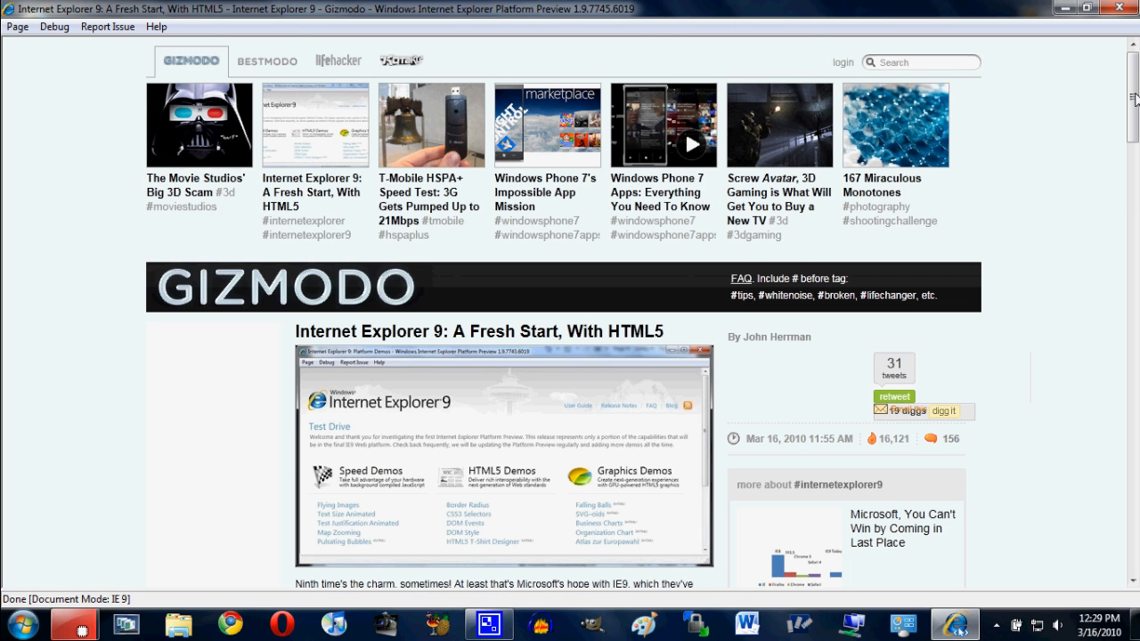
- Scroll through the 'Internet Explorer 9: A Fresh Start, With HTML5' article
{"action": "scroll", "scroll_direction": "down", "scroll_amount": 3}
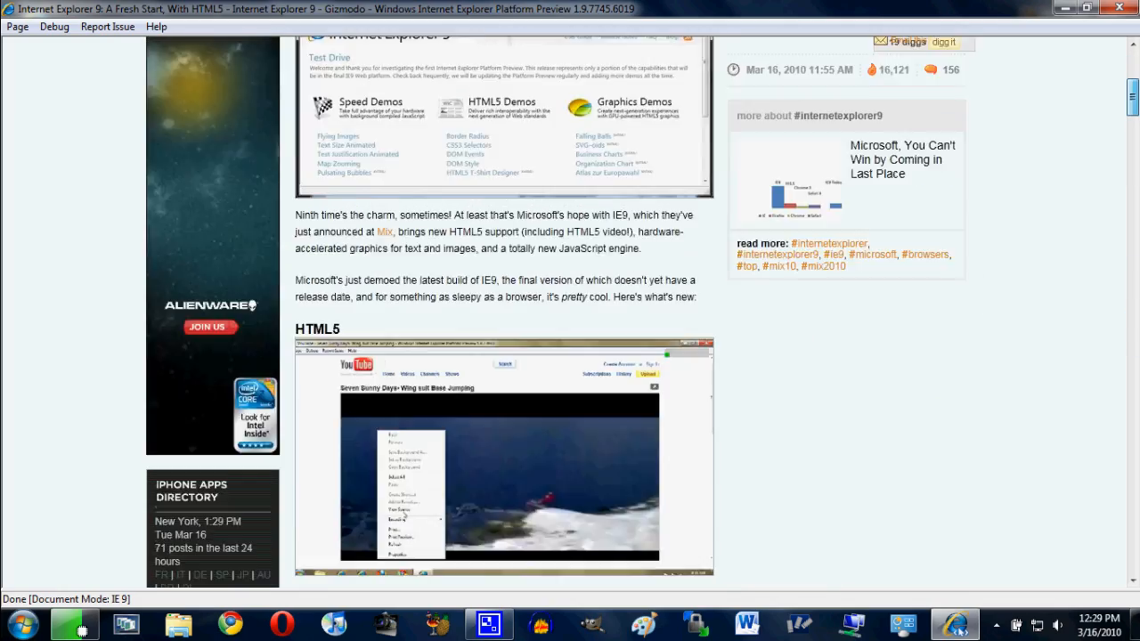
{"action": "scroll", "scroll_direction": "up", "scroll_amount": 3}
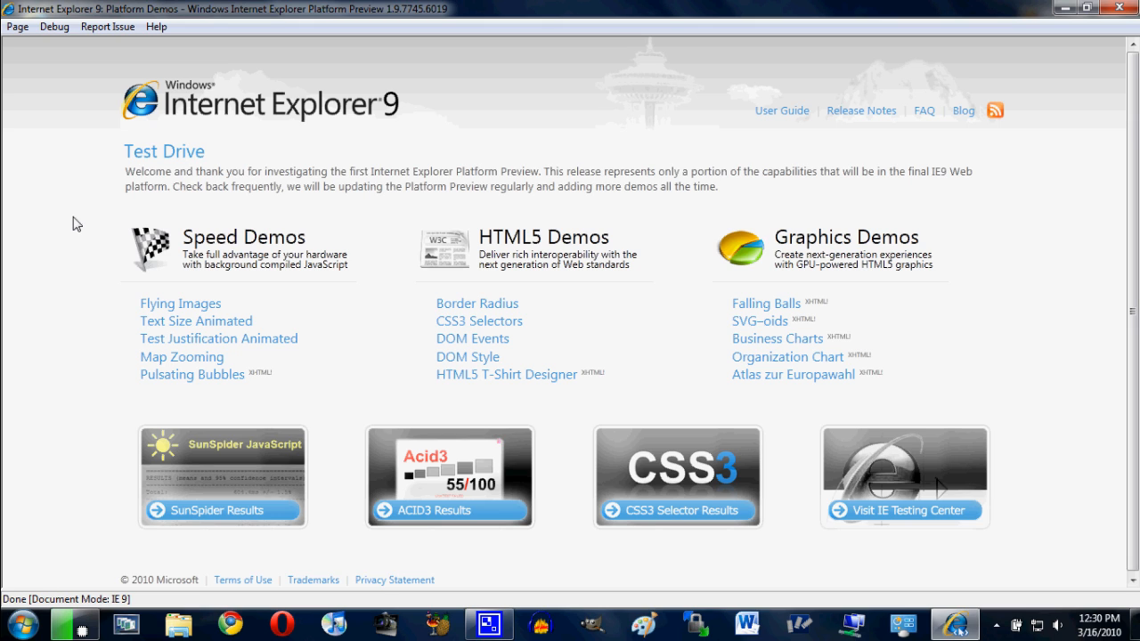
{"action": "mouse_move", "coordinate": [55, 261]}
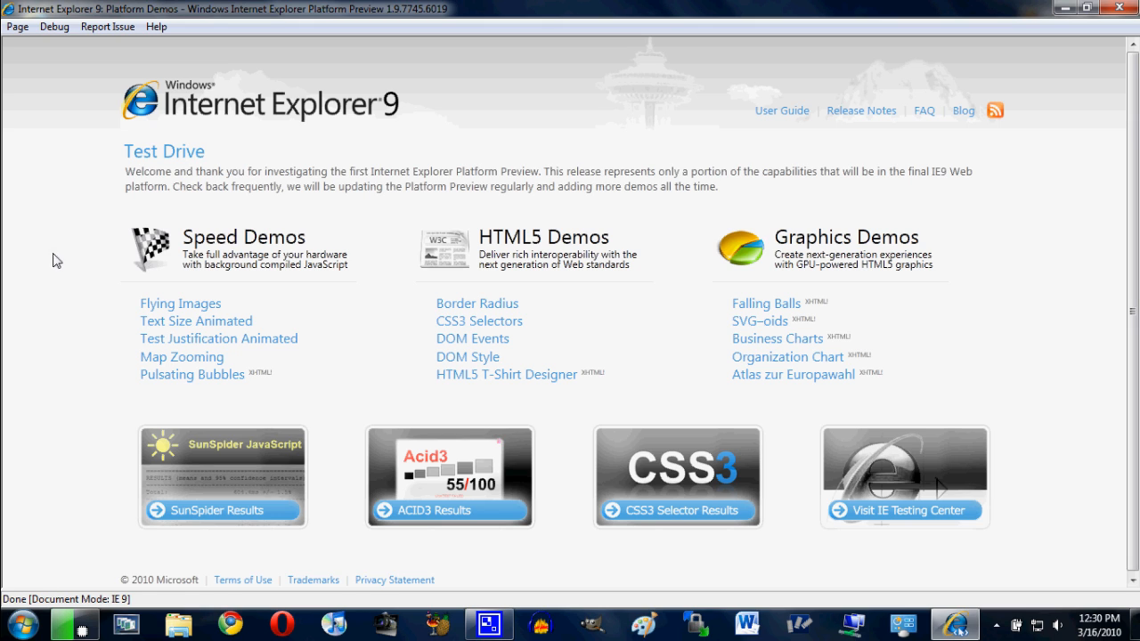
{"action": "mouse_move", "coordinate": [790, 307]}
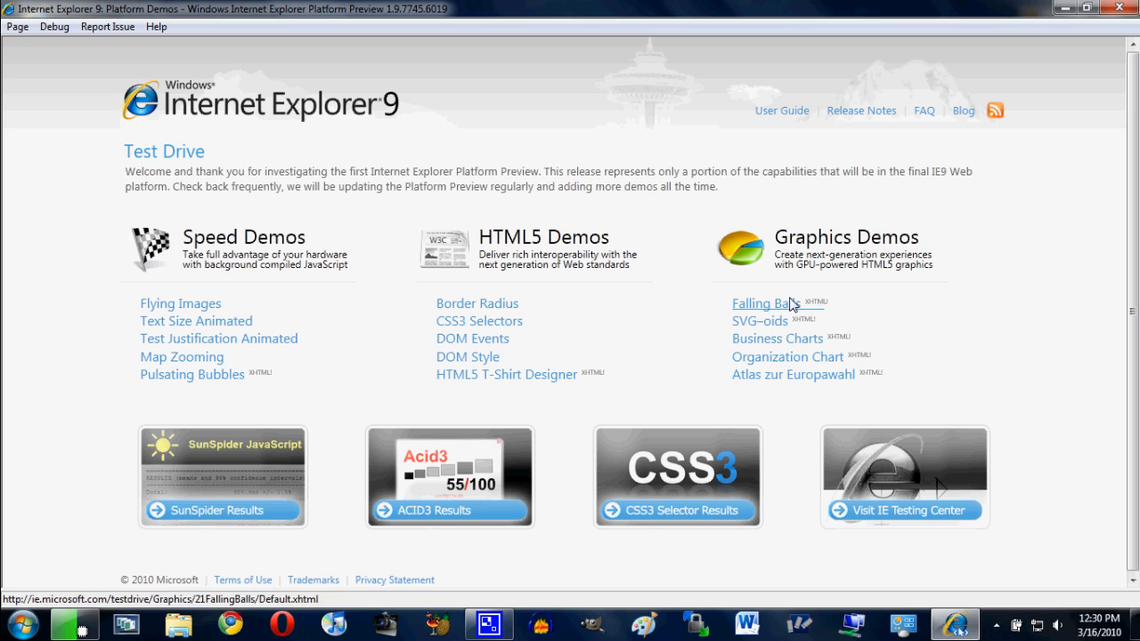
{"action": "mouse_move", "coordinate": [1018, 290]}
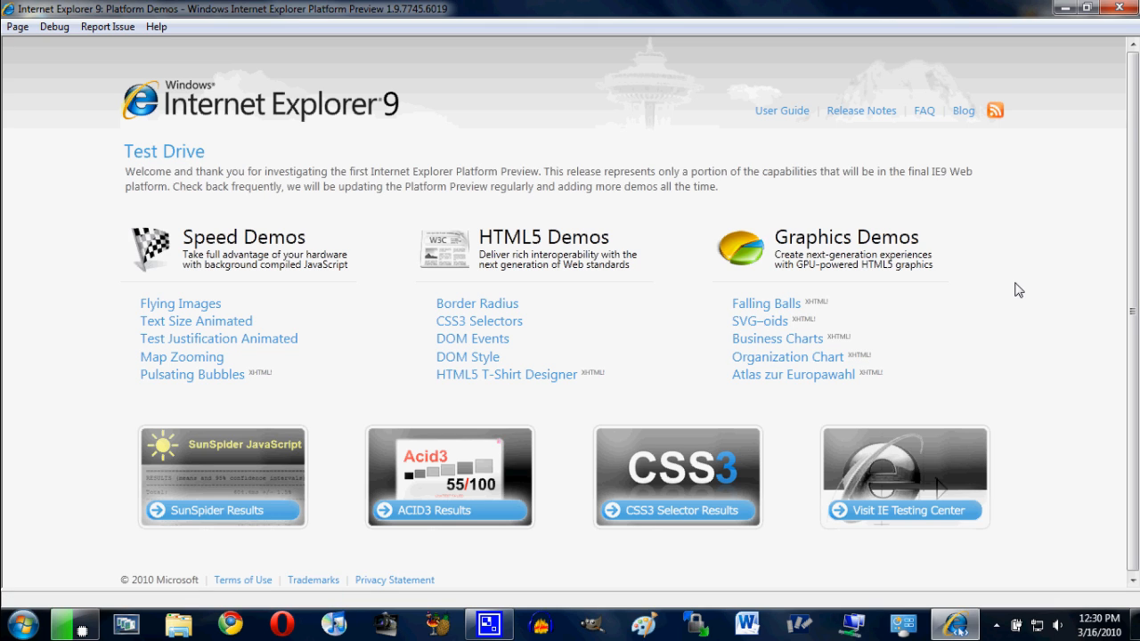